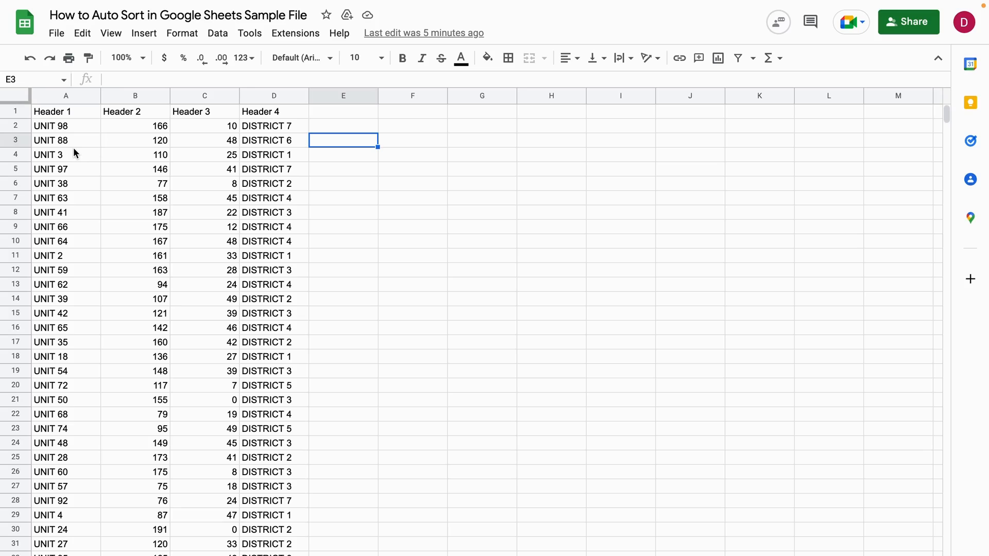
mouse_move(210, 183)
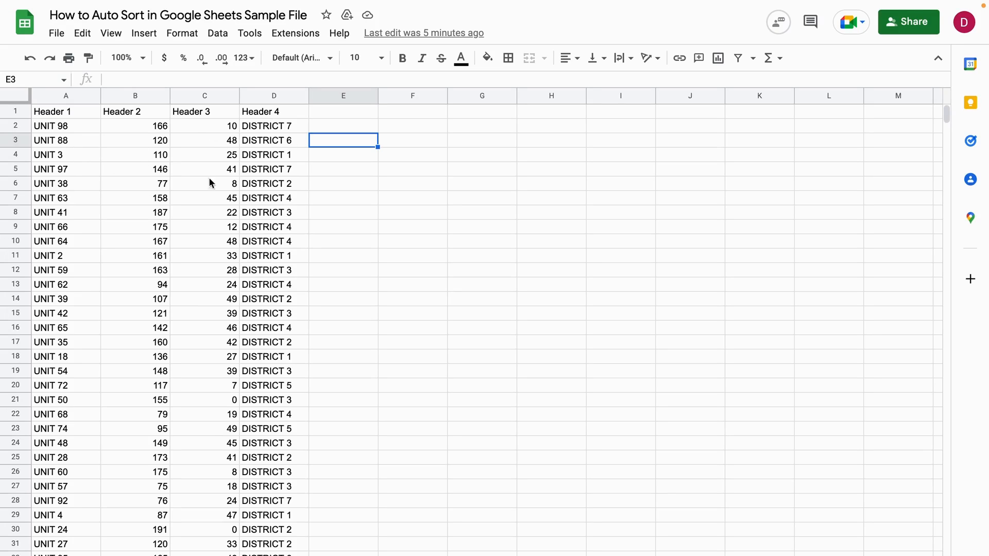
mouse_move(98, 173)
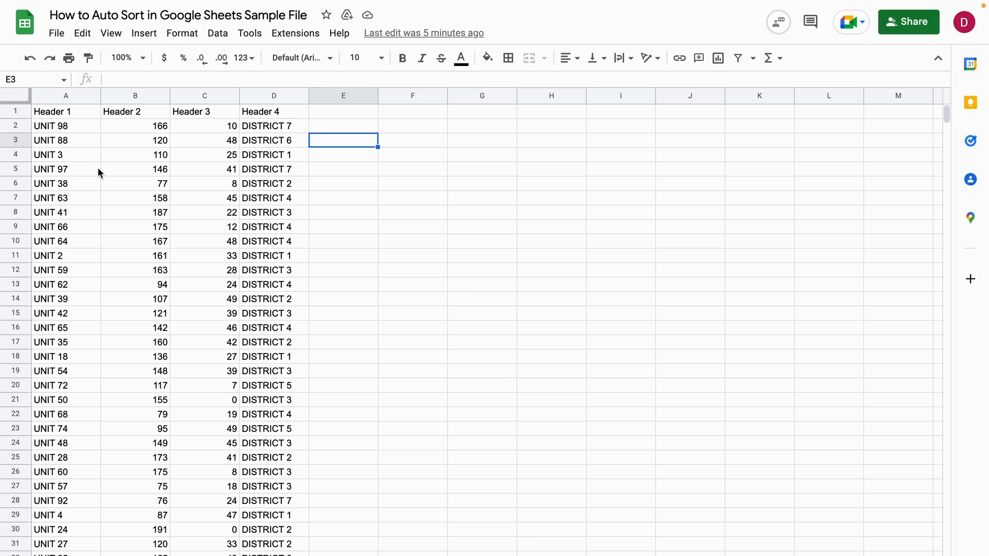
mouse_move(227, 163)
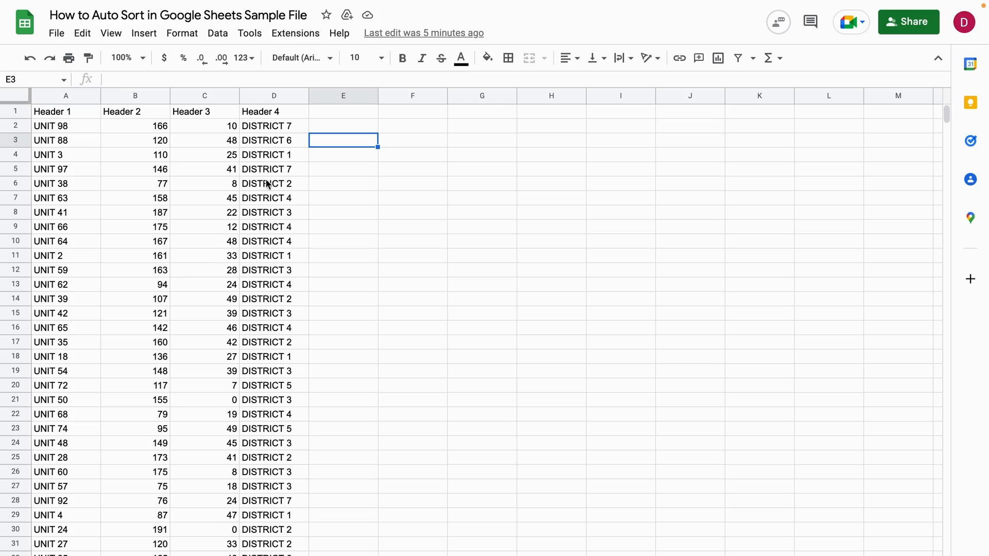
mouse_move(308, 166)
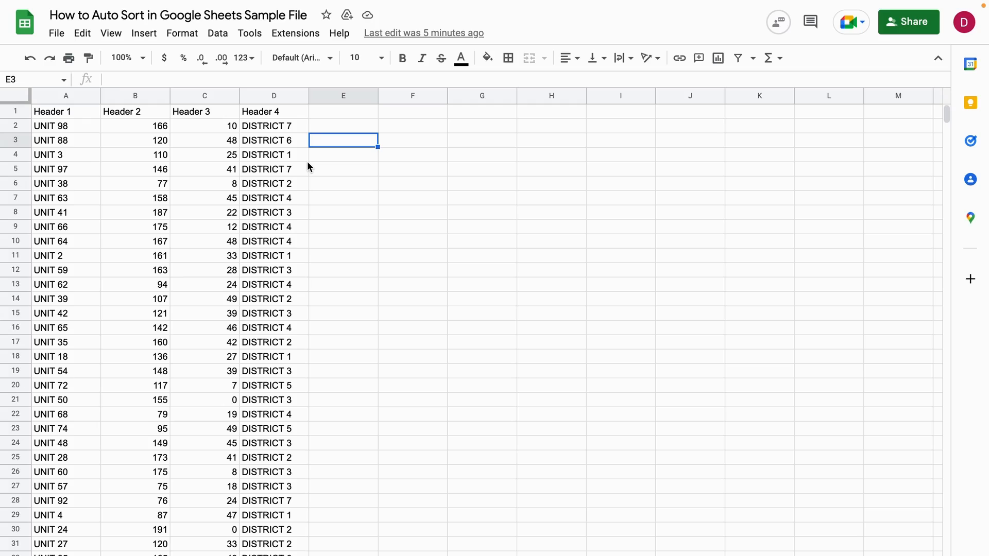
mouse_move(136, 121)
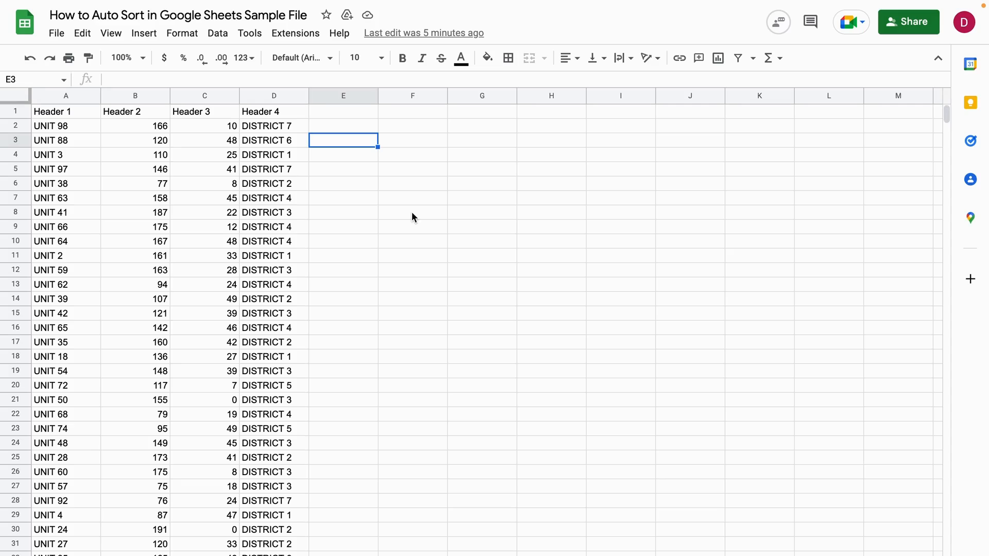
mouse_move(443, 194)
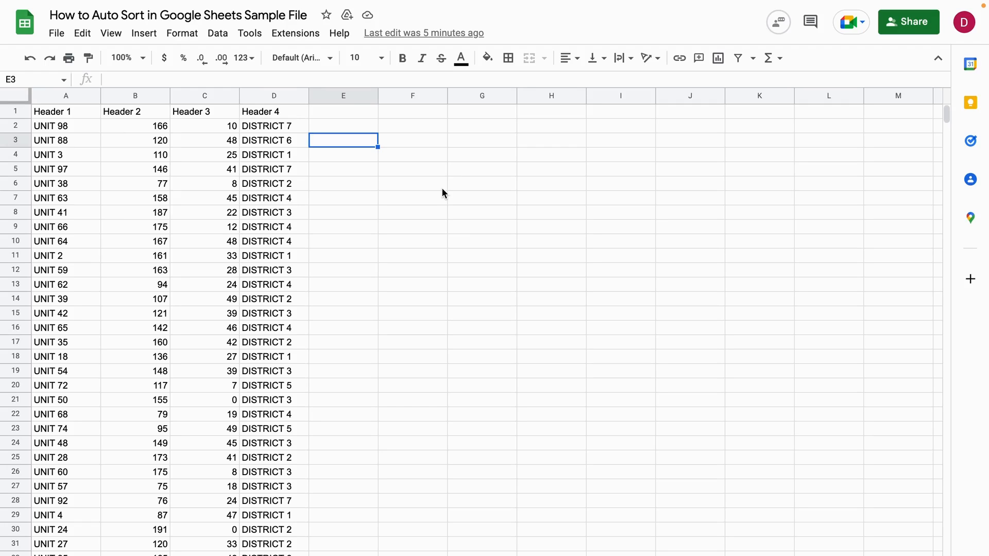
mouse_move(409, 134)
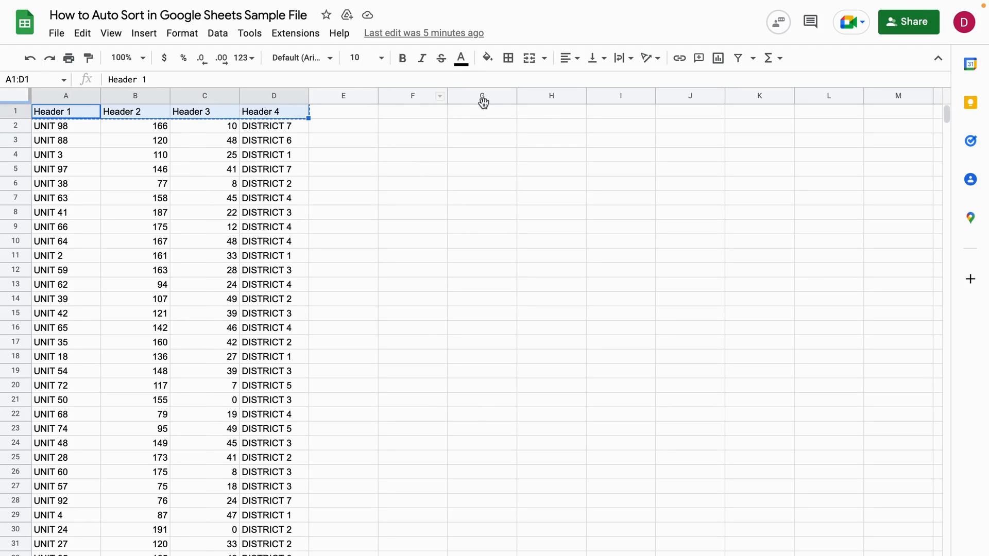
Paste the copied headers into H1:K1 and select H2 for the formula
key(ctrl+v)
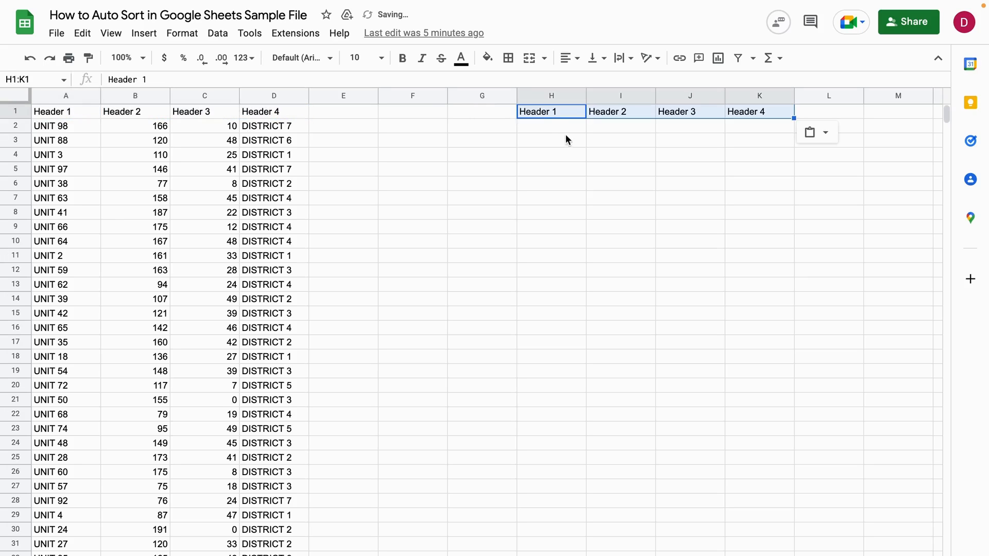
click(550, 126)
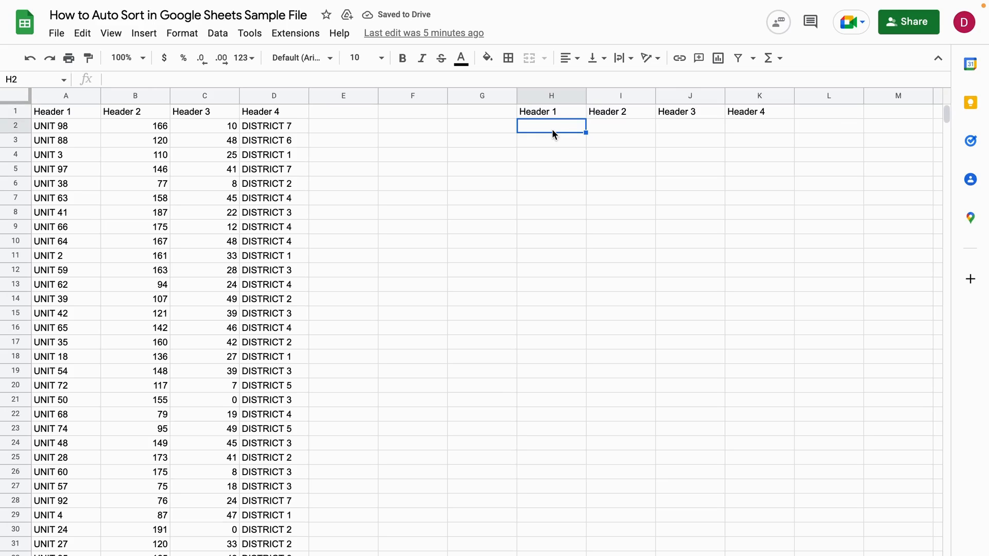
Begin =SORT( in H2 with columns A:D as the range
text(=)
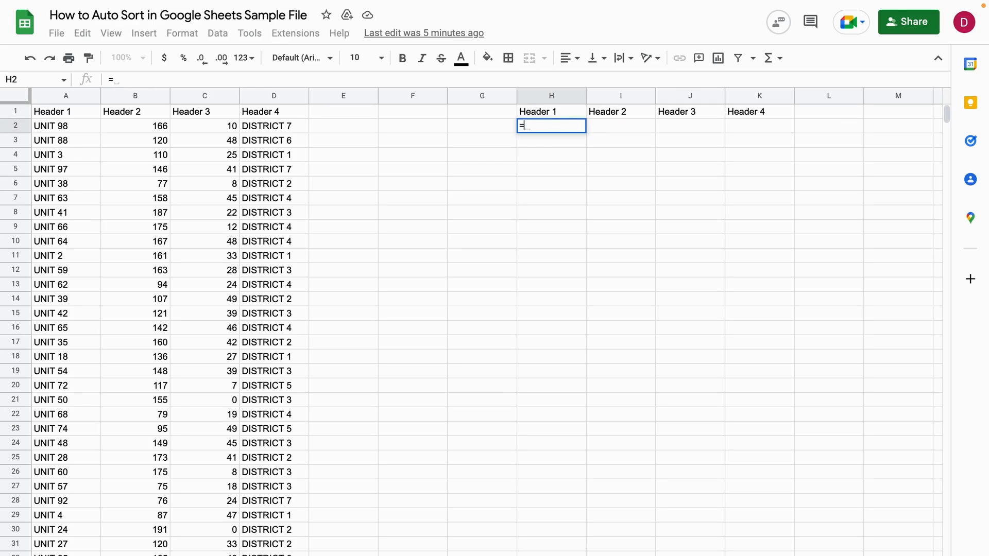
text(S)
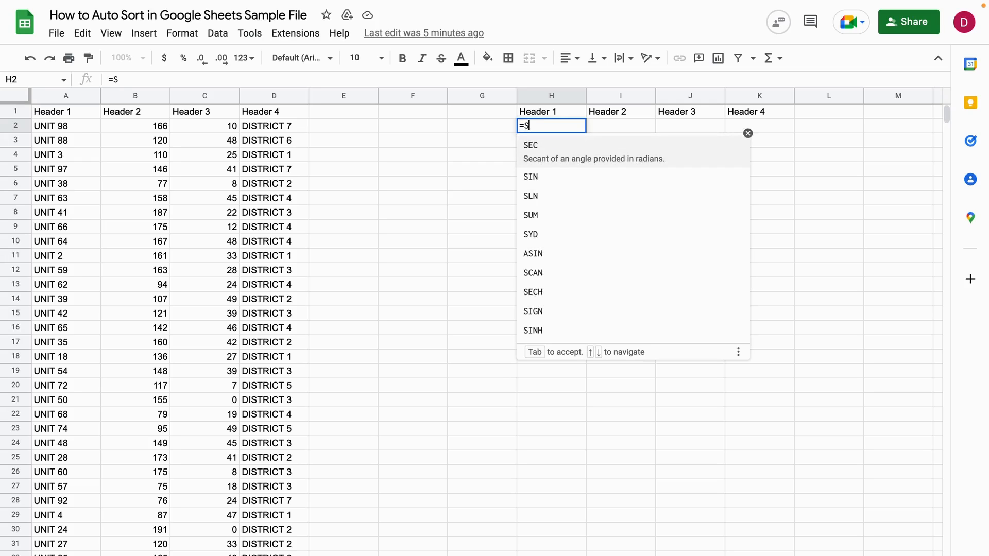
text(ORT()
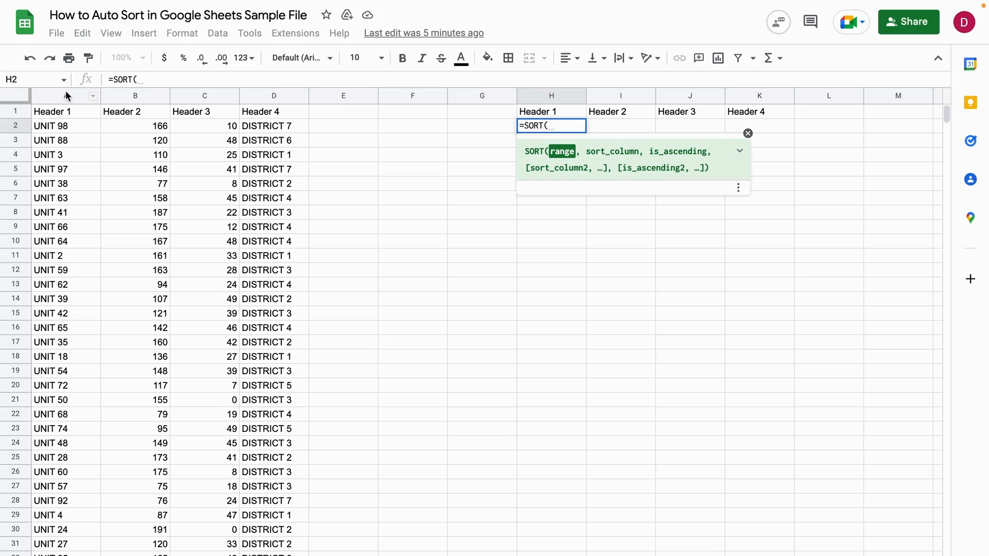
drag(66, 95, 273, 95)
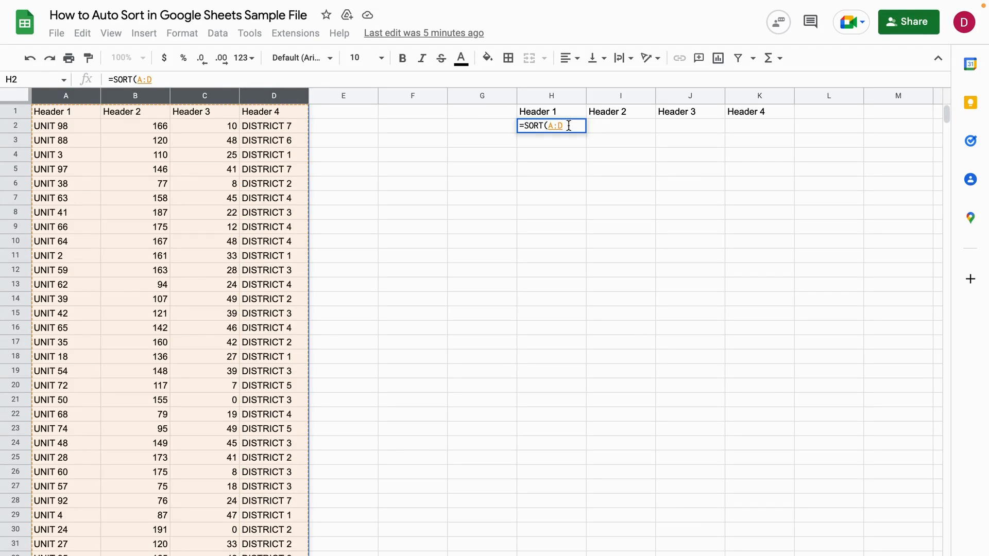
Add a comma after A:D and start the sort column argument with 2
text(,)
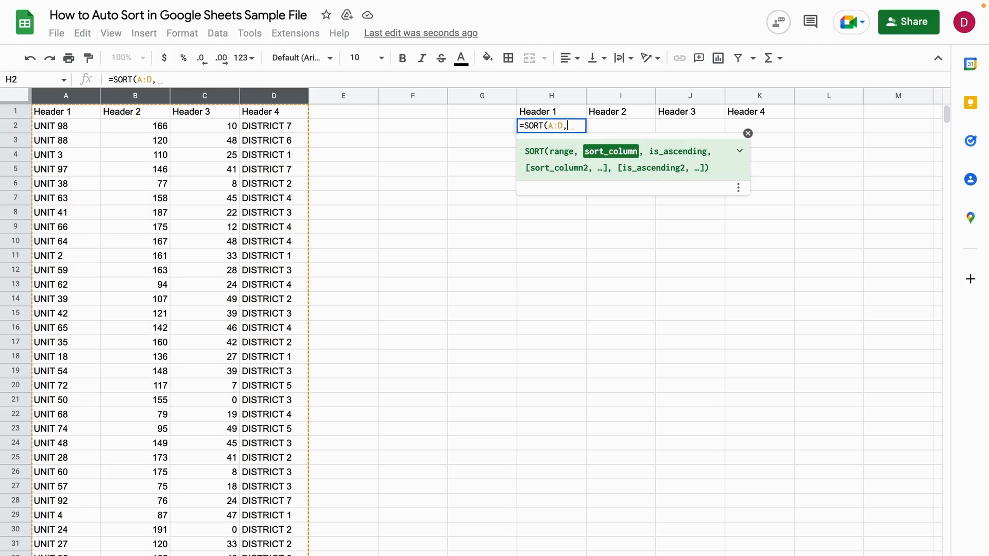
mouse_move(608, 162)
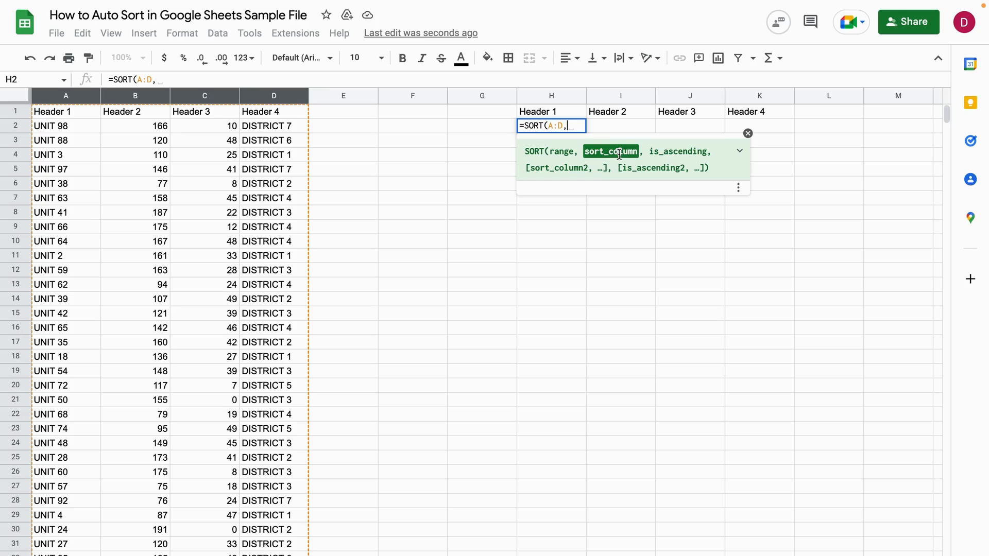
mouse_move(613, 165)
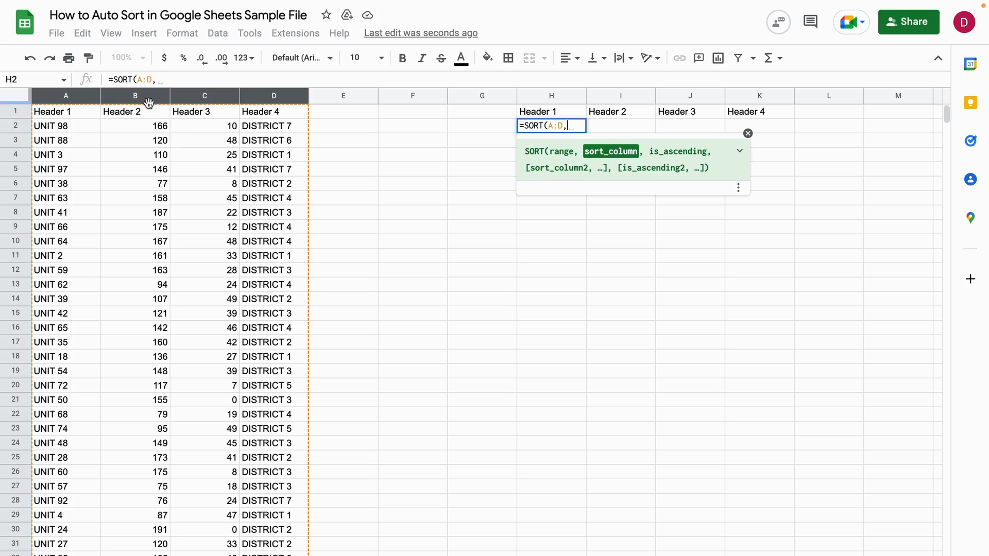
mouse_move(128, 107)
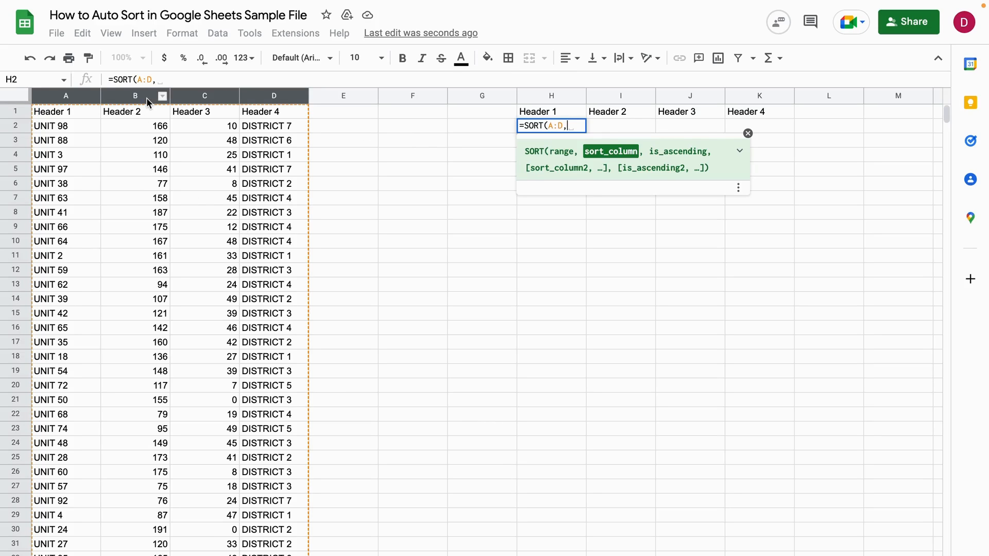
mouse_move(134, 102)
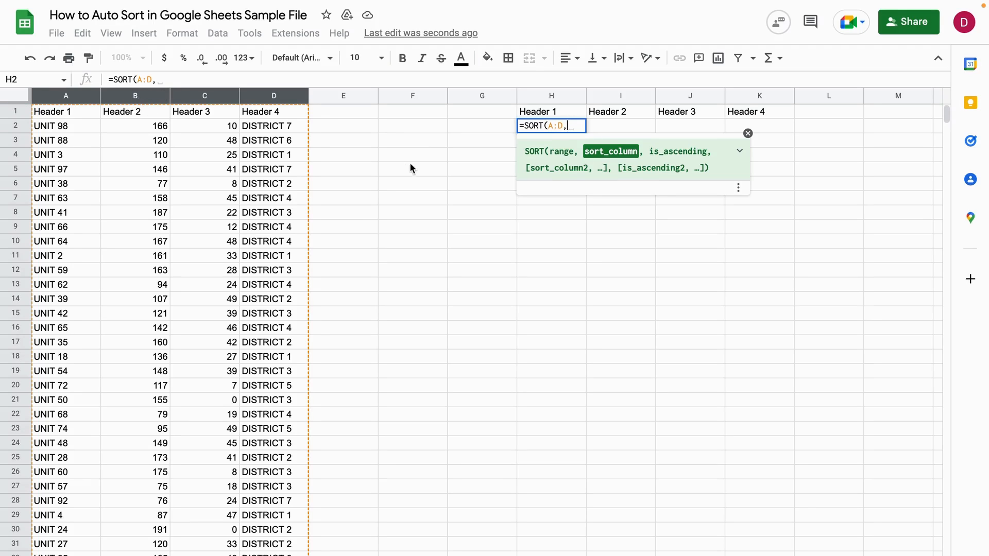
mouse_move(55, 145)
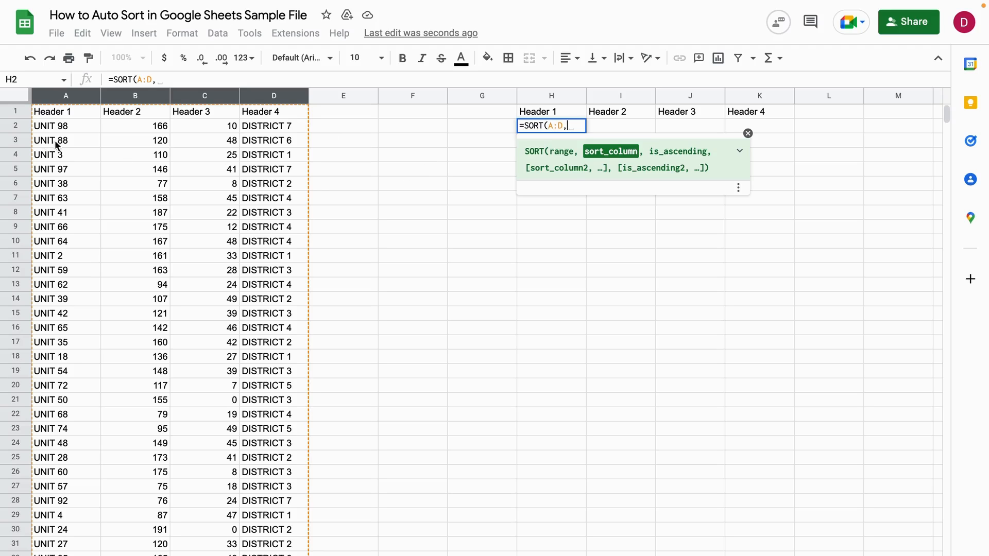
mouse_move(121, 123)
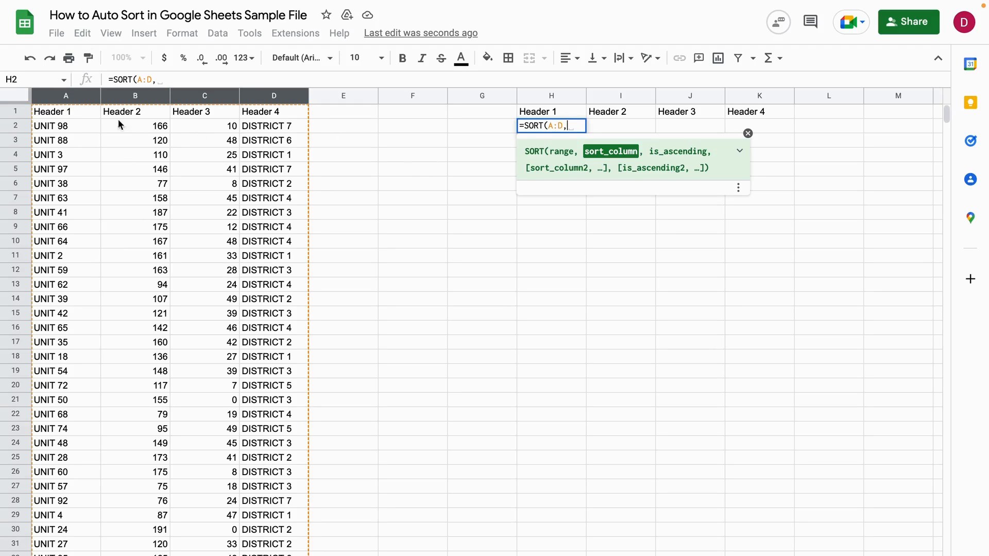
mouse_move(116, 145)
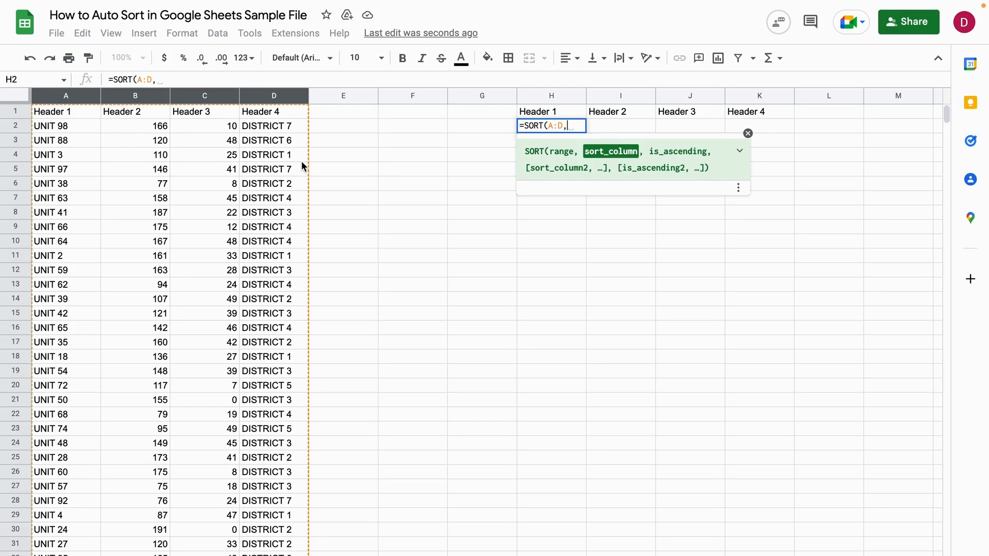
text(2)
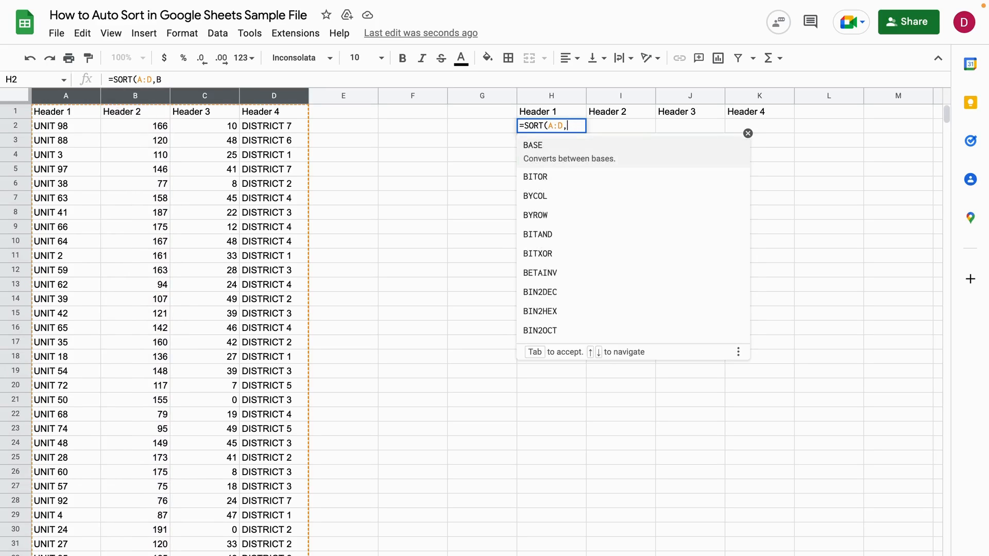
Complete =SORT(A:D,2,true) so H:K fill sorted ascending by Header 2
text(2)
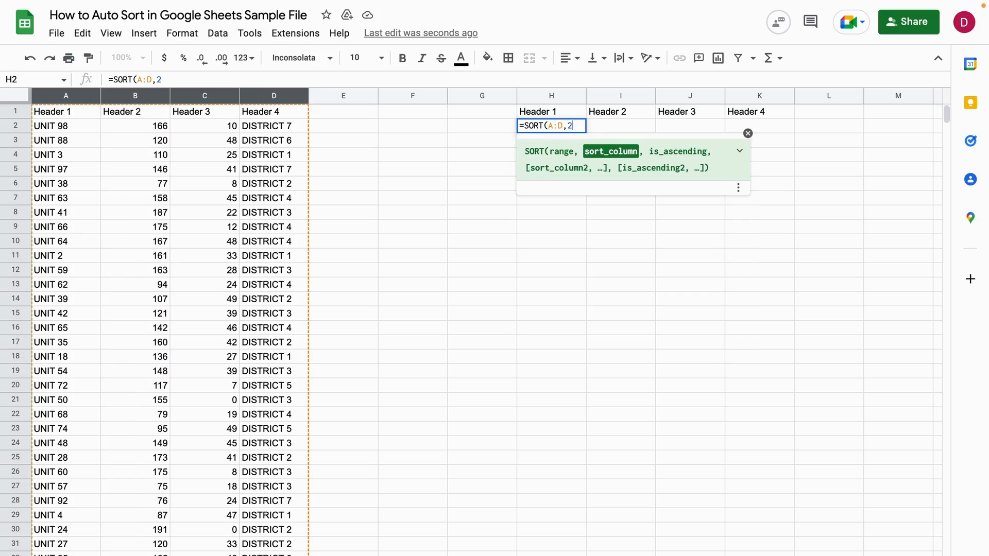
text(,)
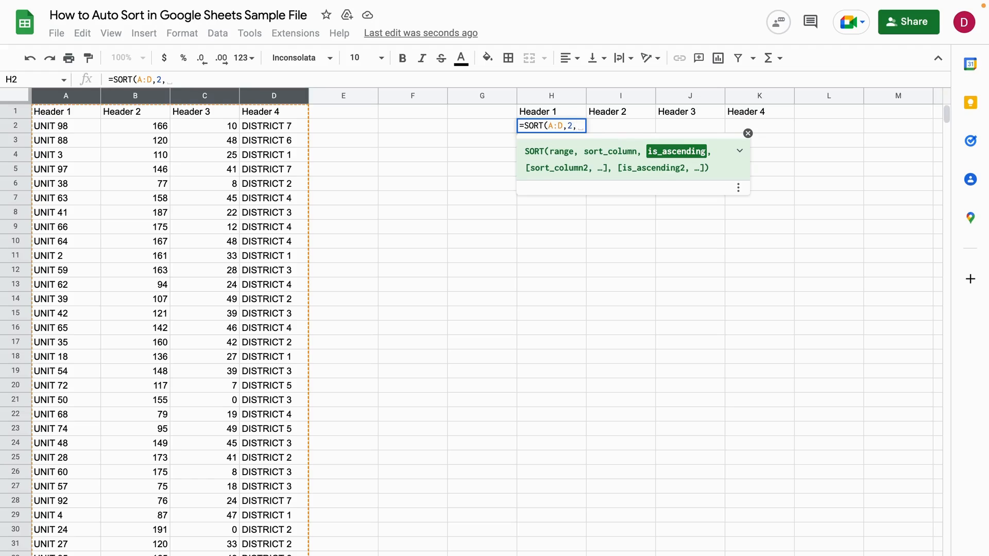
text(true)
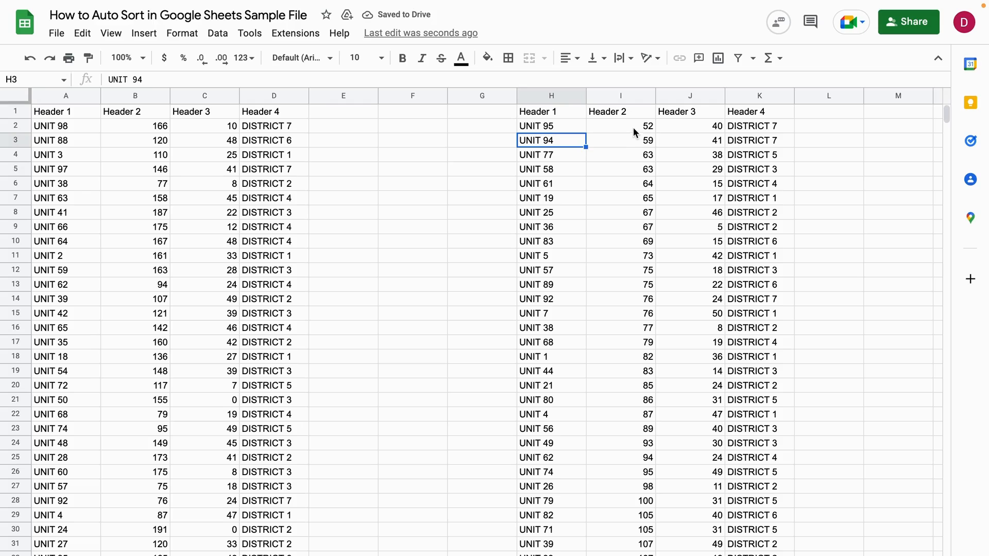
click(620, 125)
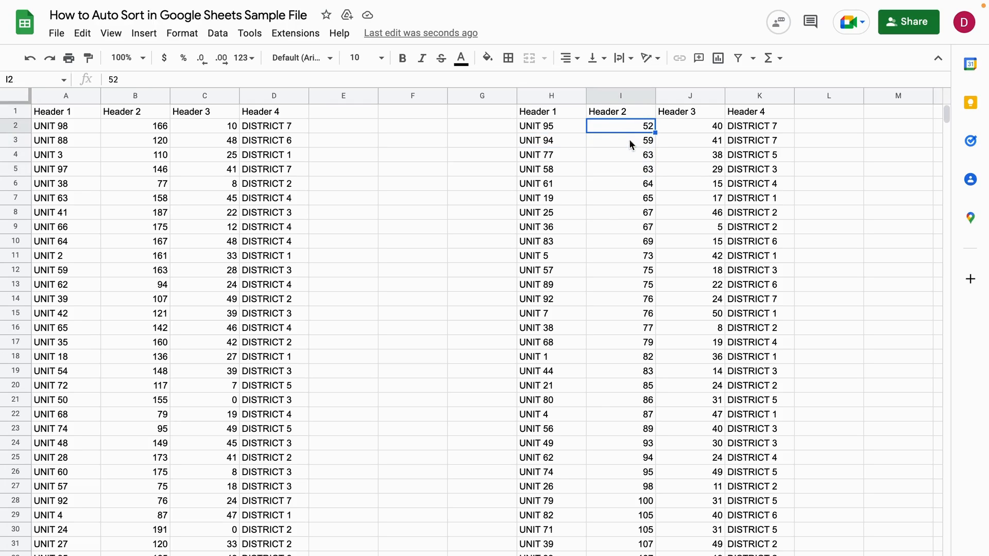
mouse_move(558, 120)
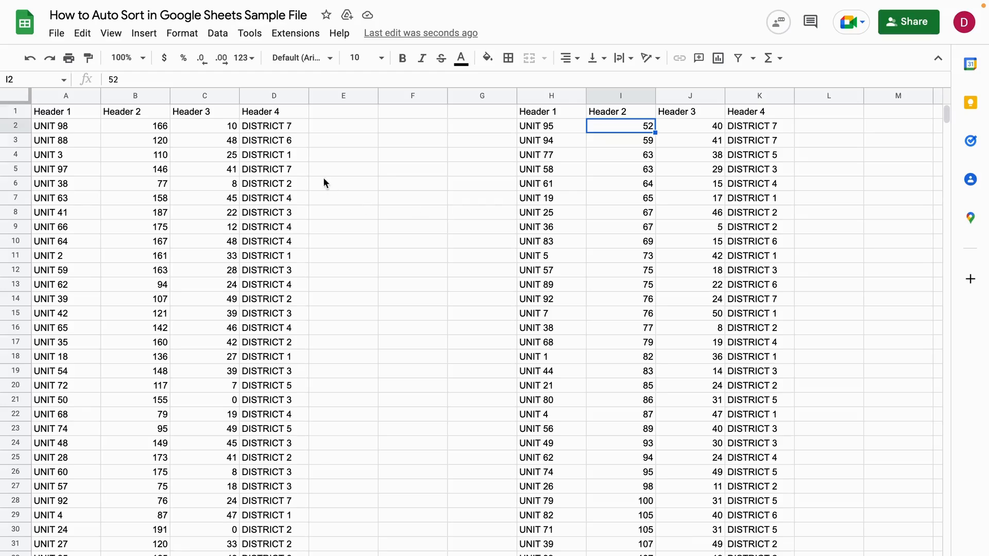
mouse_move(563, 192)
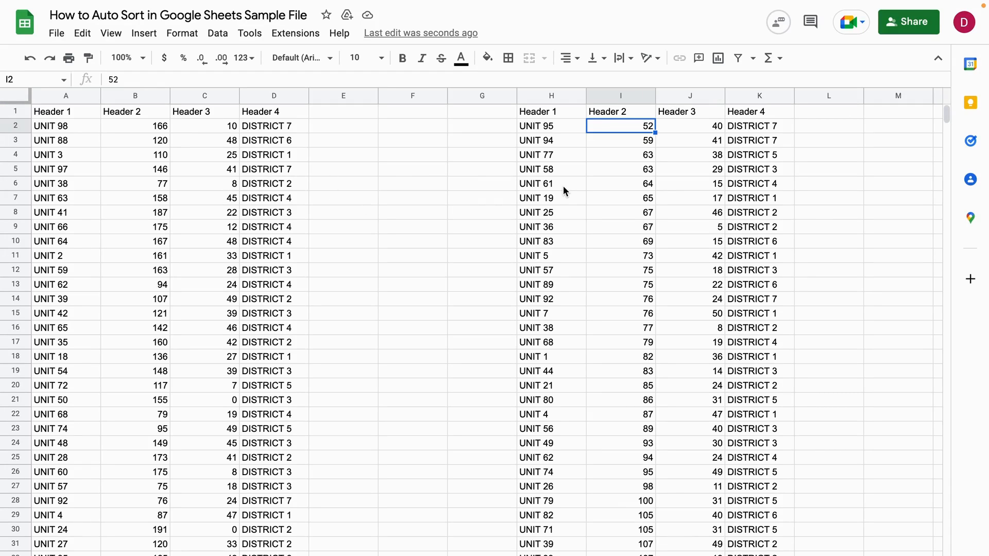
mouse_move(475, 161)
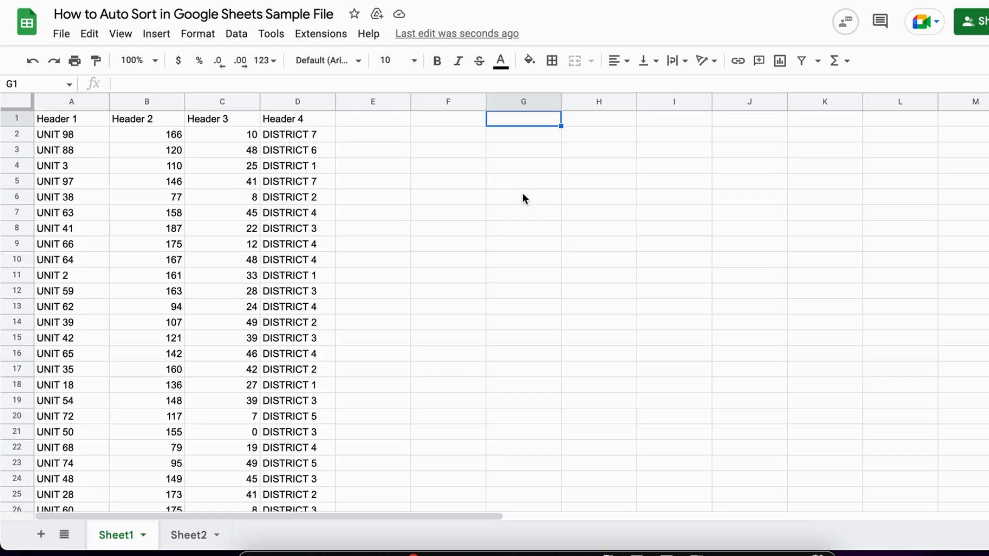
mouse_move(100, 108)
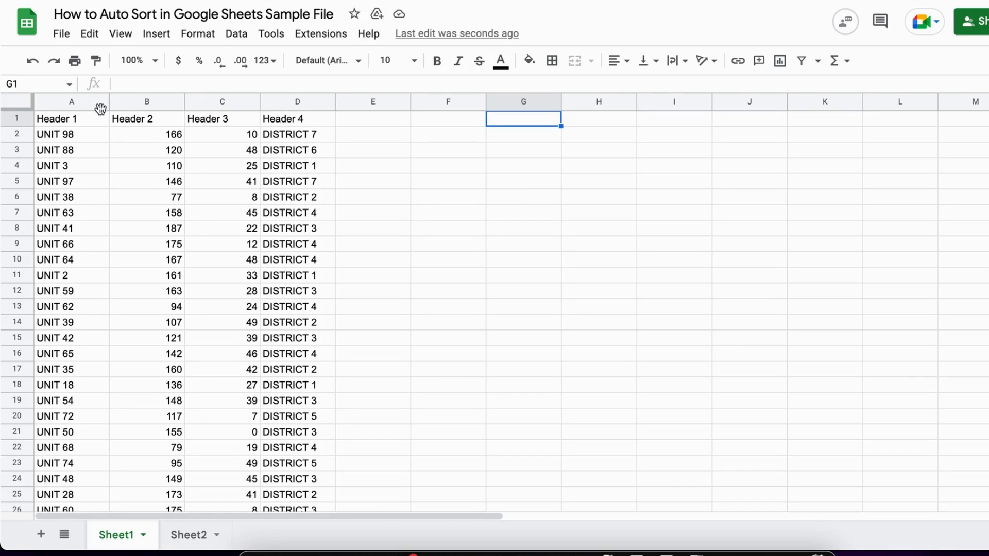
mouse_move(326, 170)
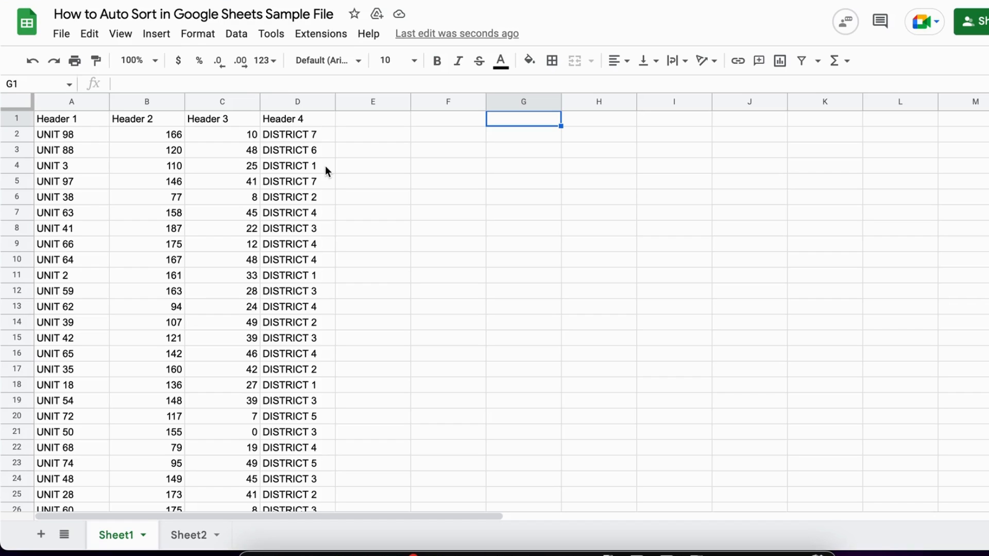
mouse_move(396, 162)
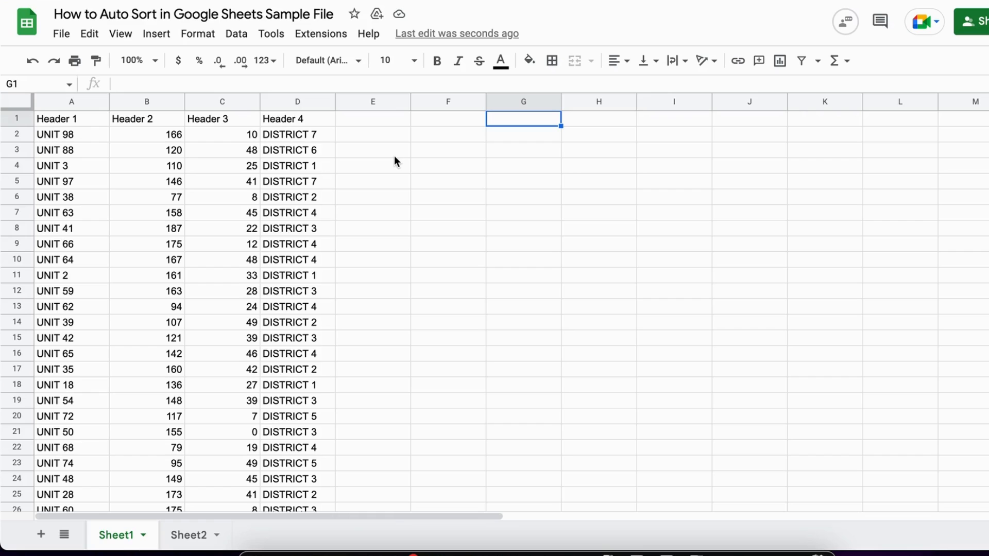
Start ={A1:D1;SORT( in G1, joining the header row with a SORT
text(=)
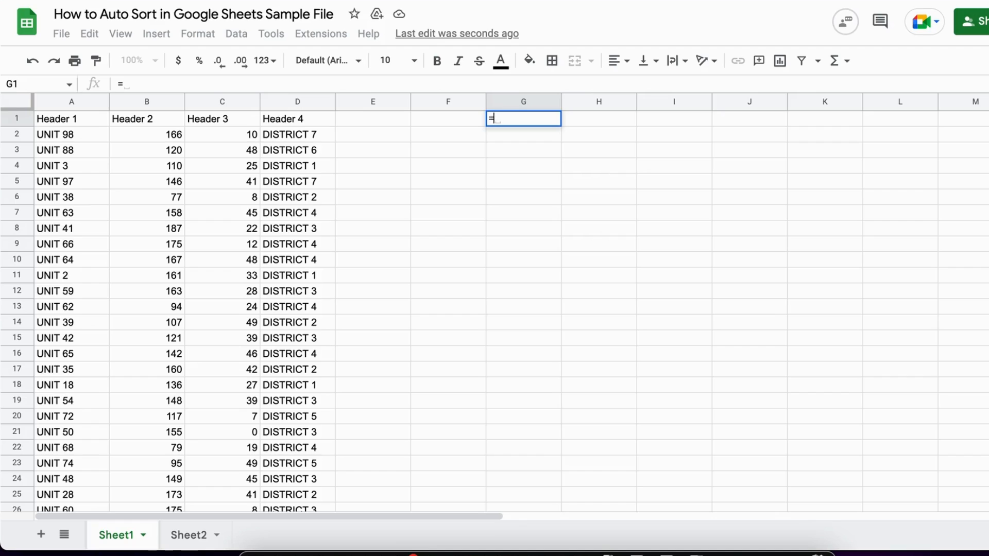
text({)
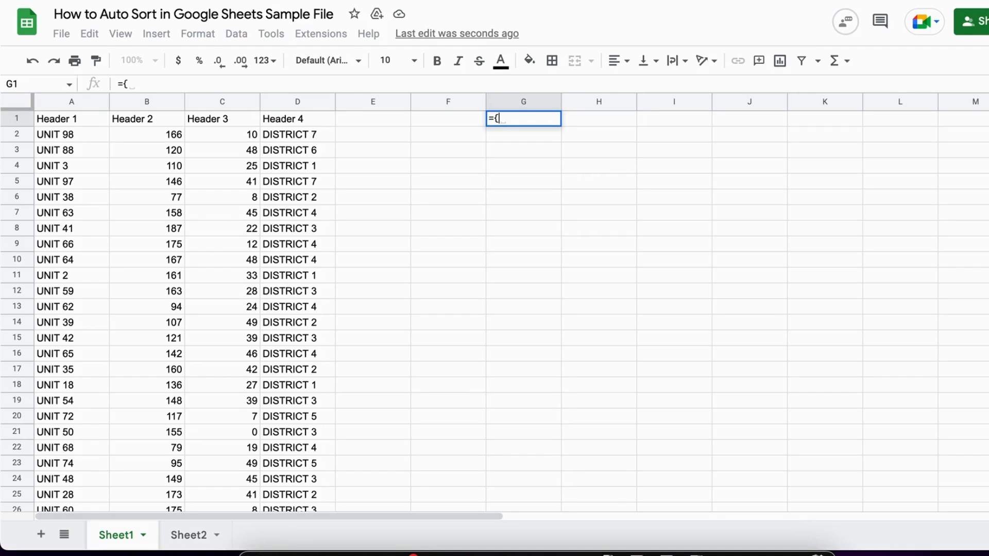
mouse_move(195, 151)
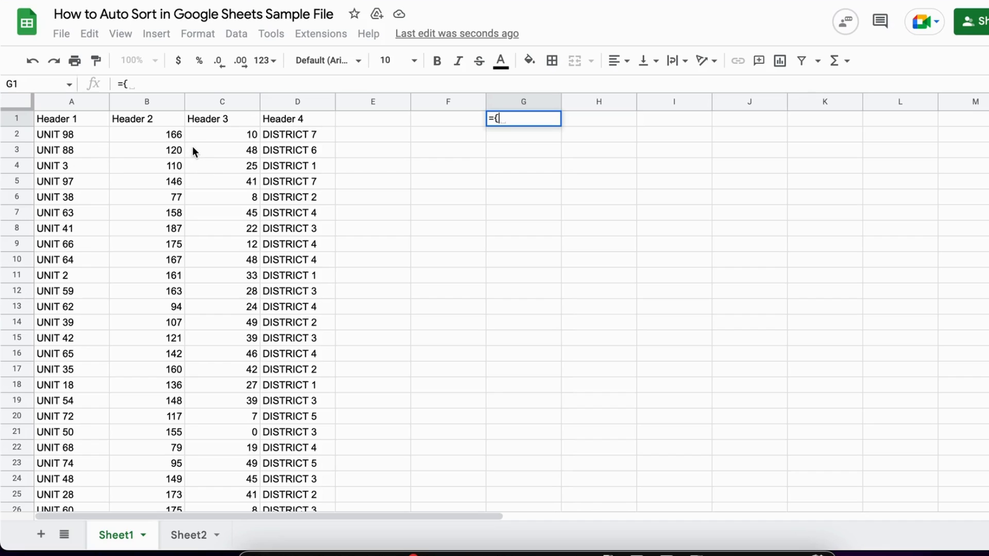
mouse_move(68, 122)
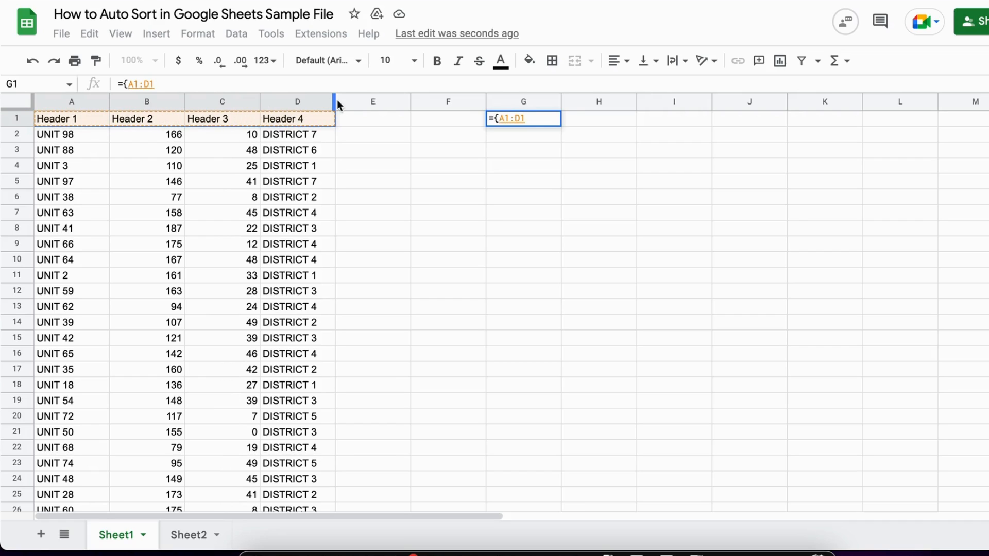
text(;)
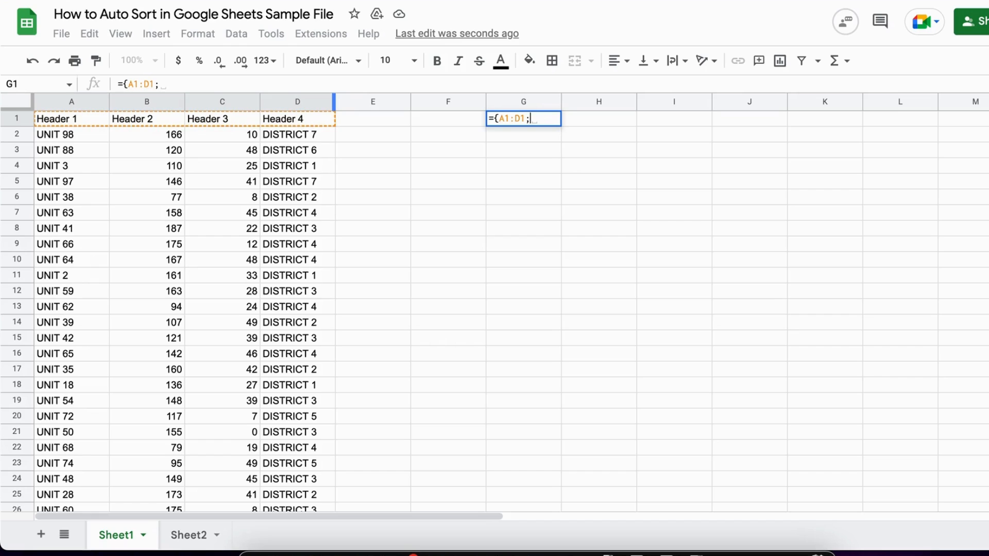
text(S)
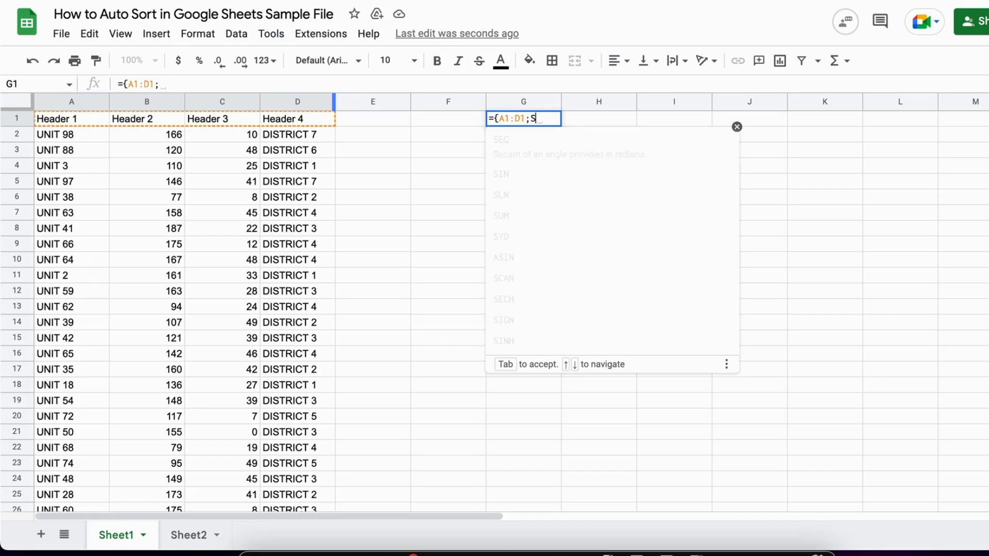
text(ORT()
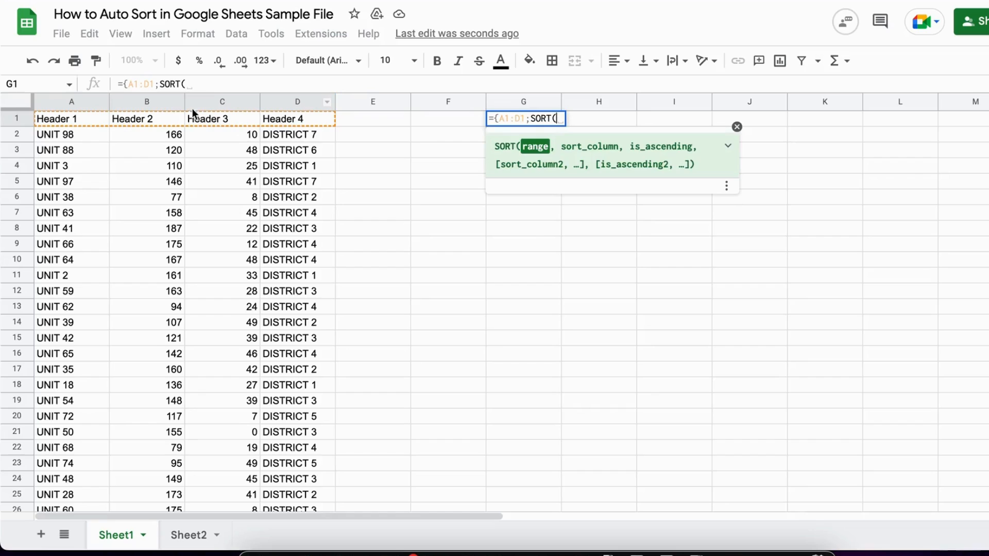
mouse_move(223, 118)
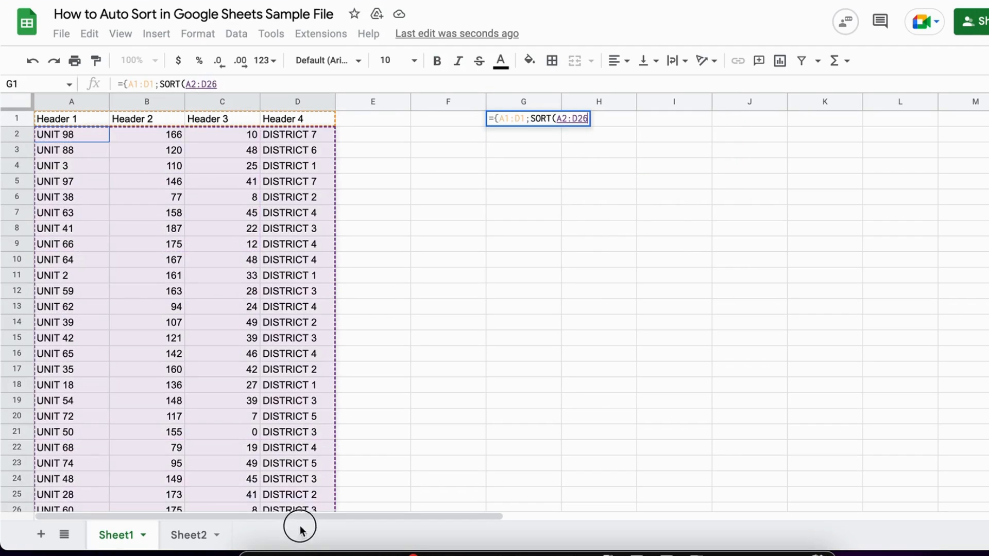
Extend the range to A2:D101 and add ,3,false for descending sort on column 3
scroll(down, 3)
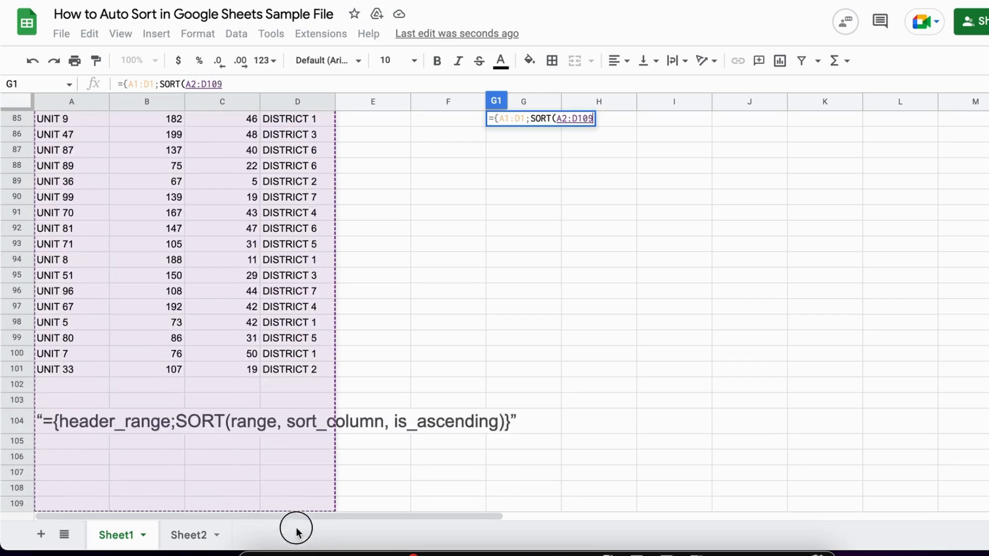
scroll(down, 3)
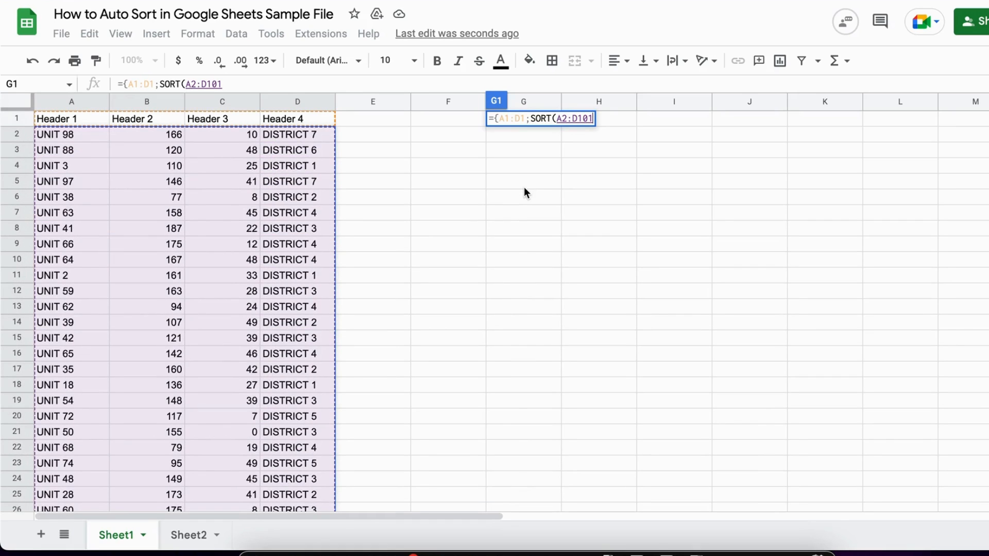
text(,)
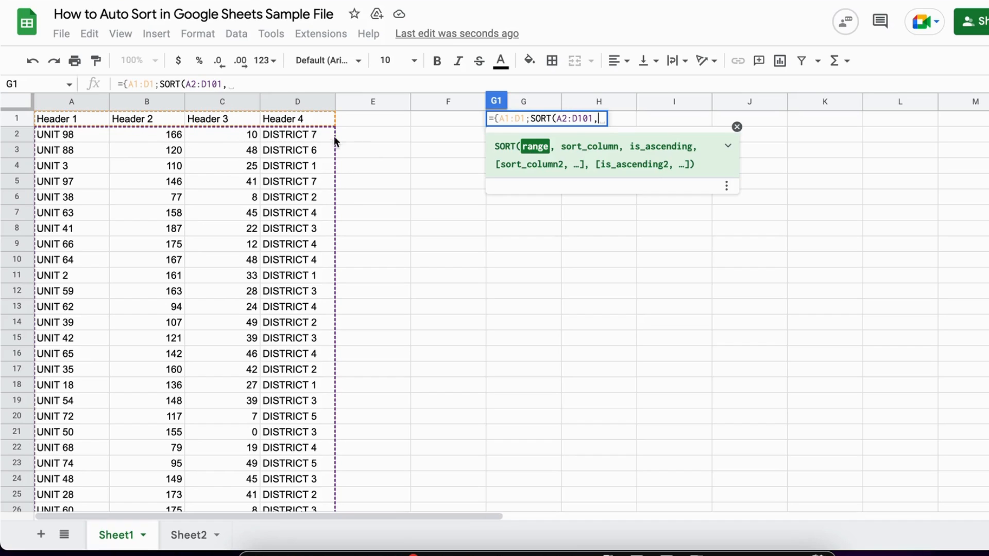
text(3)
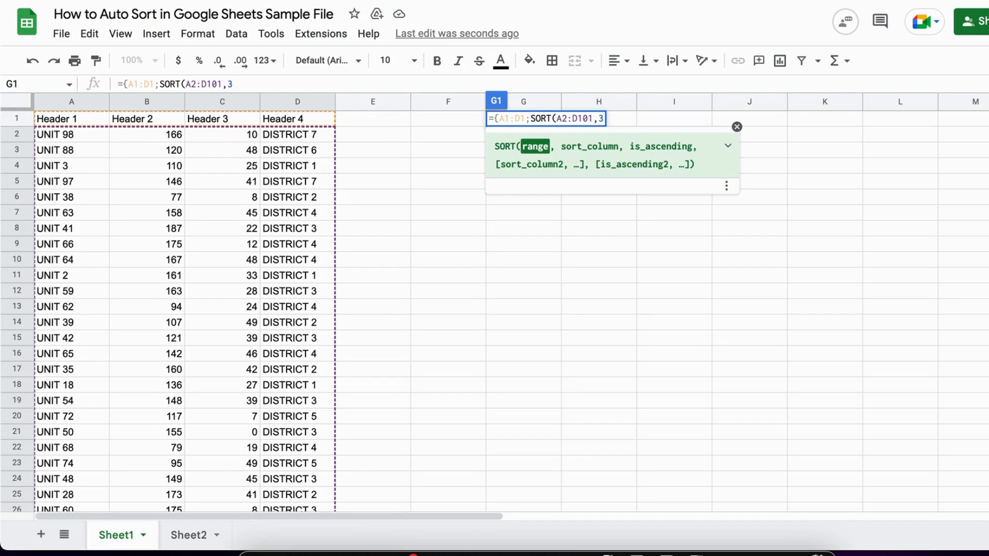
text(,)
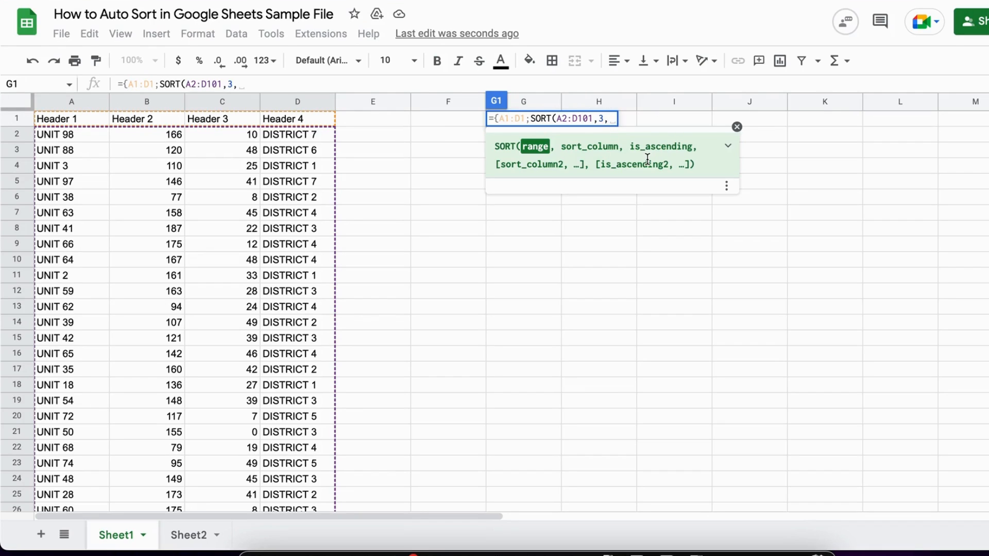
text(false)})
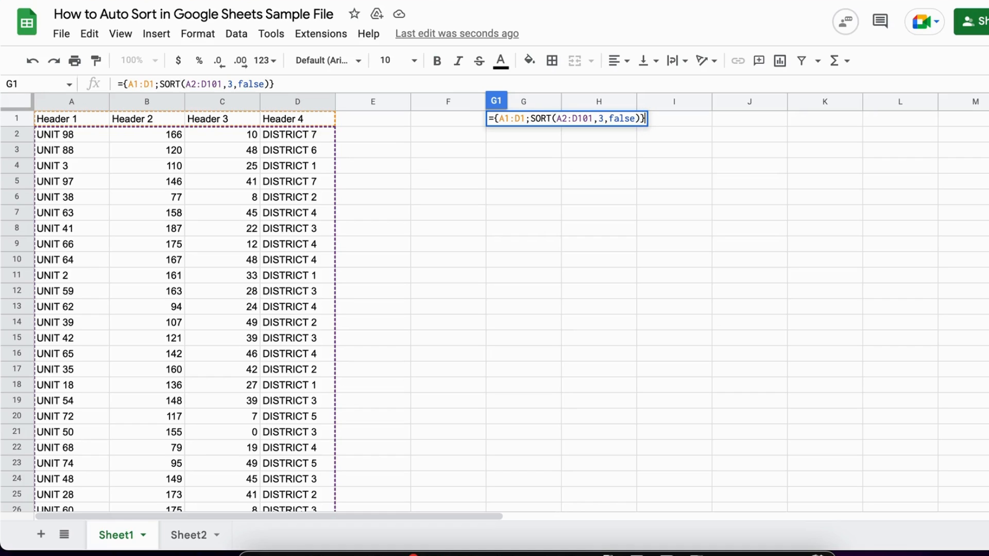
Commit the array formula so G:J spill headers and rows sorted descending by Header 3
key(enter)
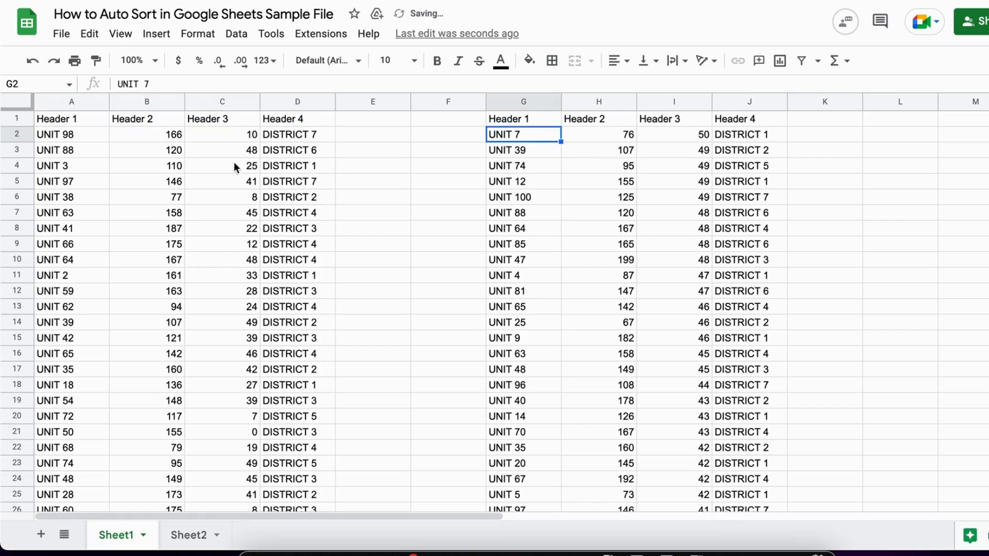
mouse_move(687, 164)
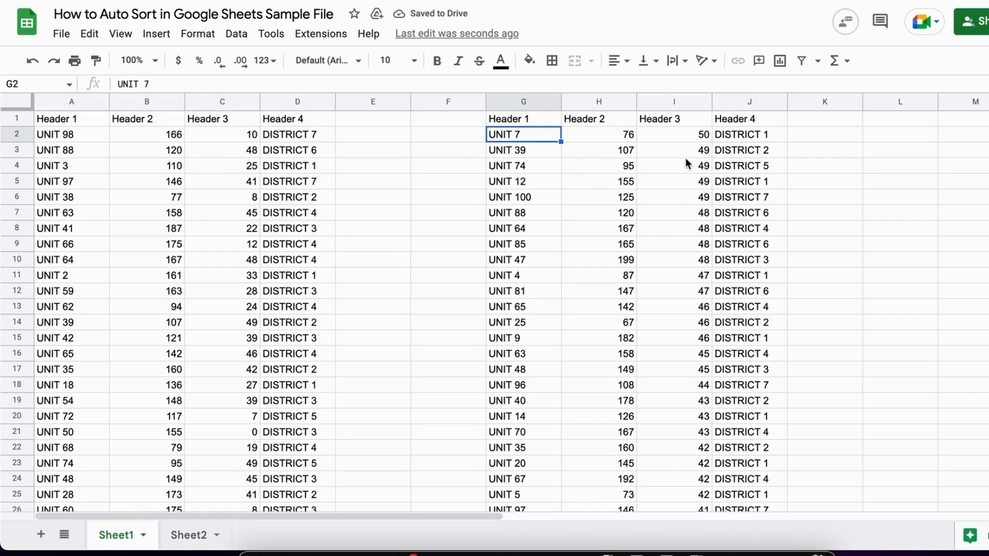
mouse_move(671, 210)
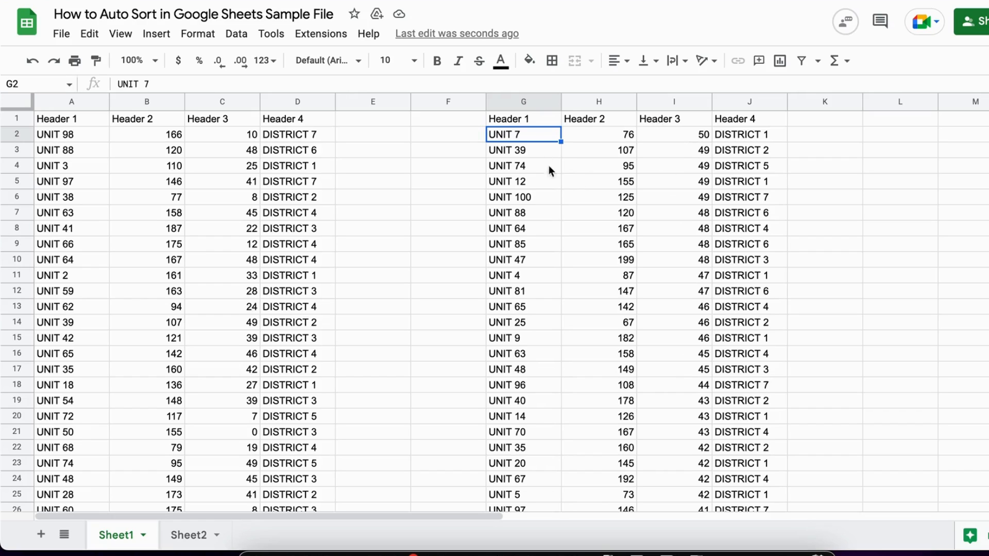
mouse_move(434, 223)
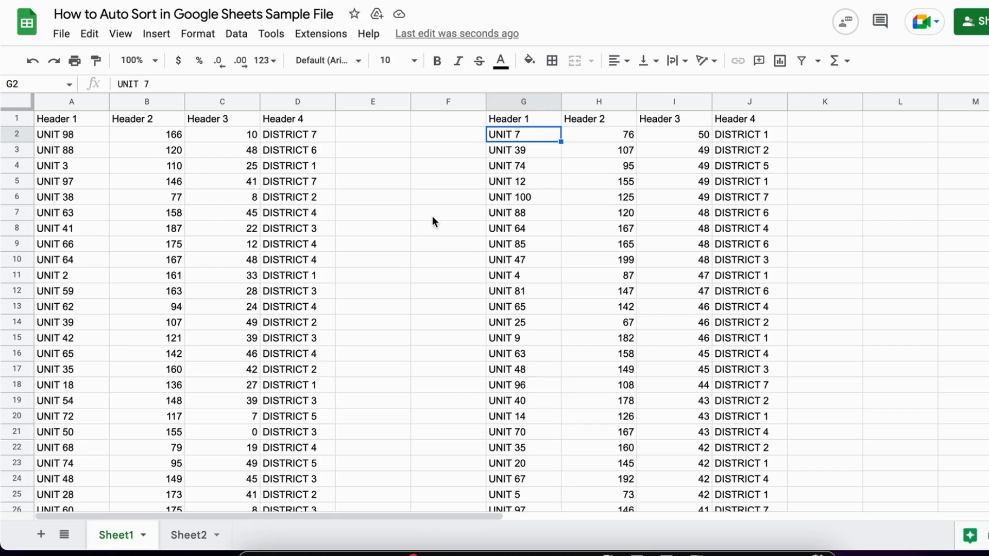
click(448, 213)
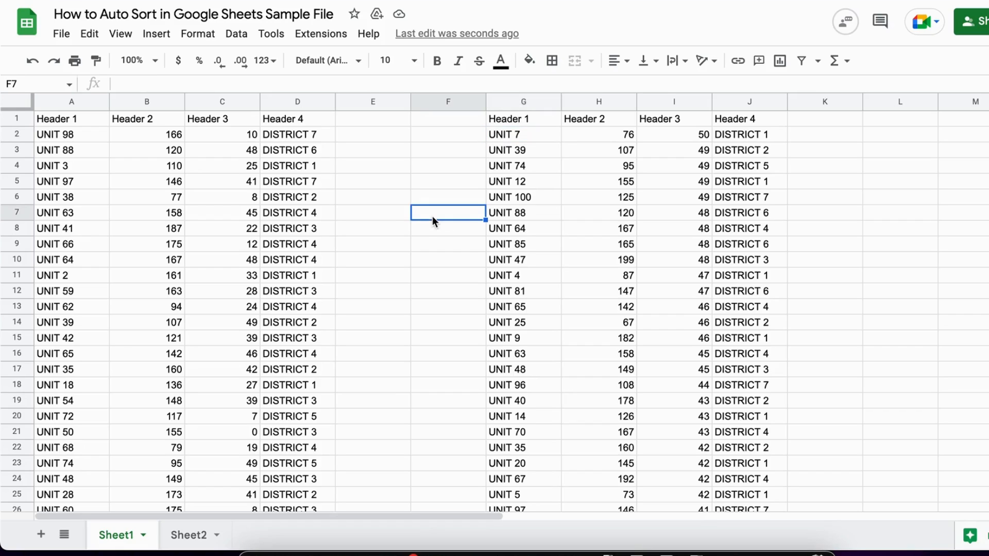